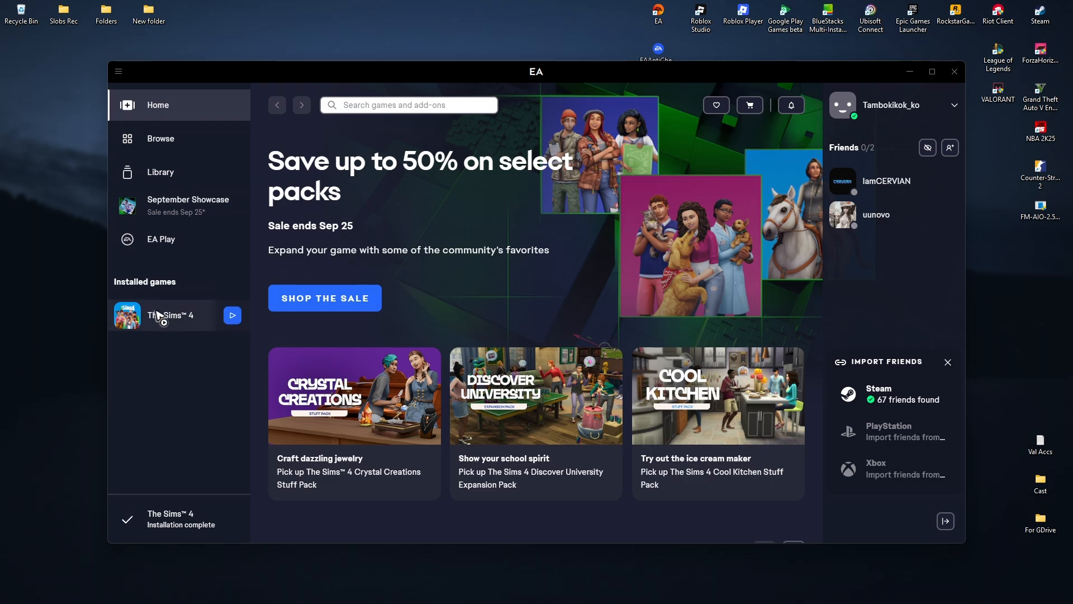
Leave The Sims 4 repair running on the Library page until it reaches 36 percent.
left_click(161, 171)
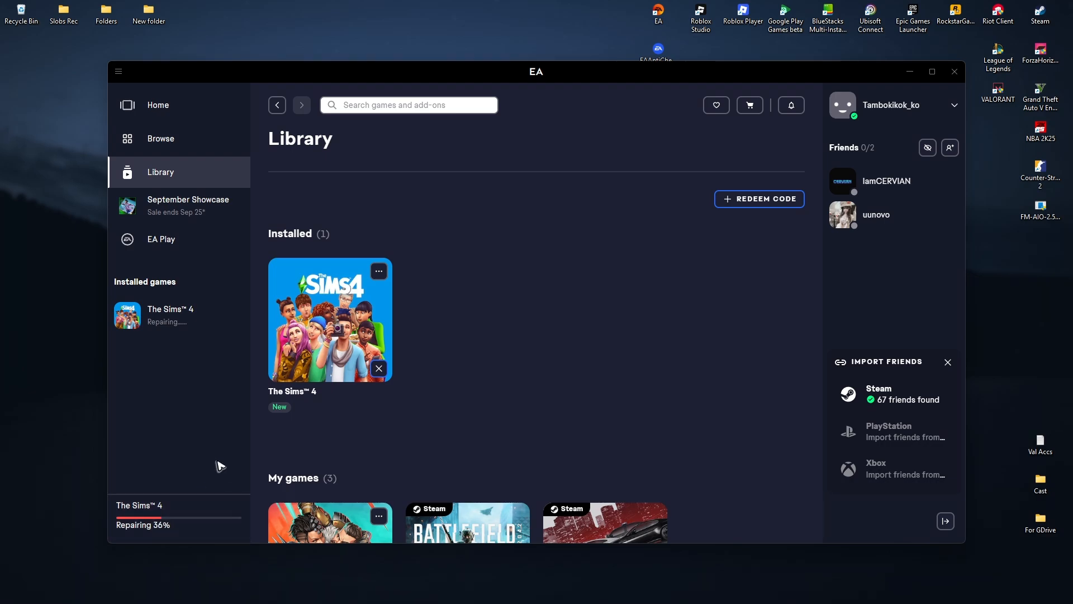